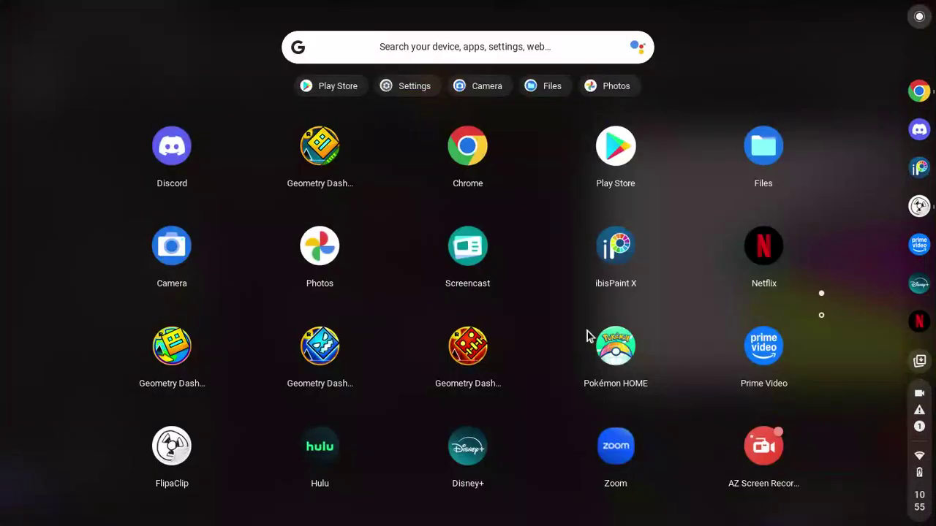
- Scroll through the King Klash project's Variables code blocks in the editor
scroll(down, 3)
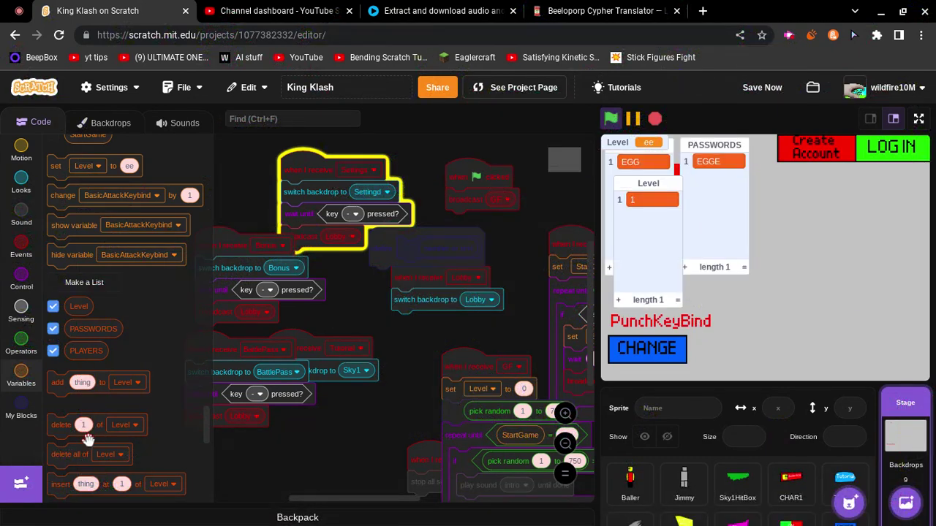
- Run the game, create an account answering 'E', then log in with 'YE'
click(111, 454)
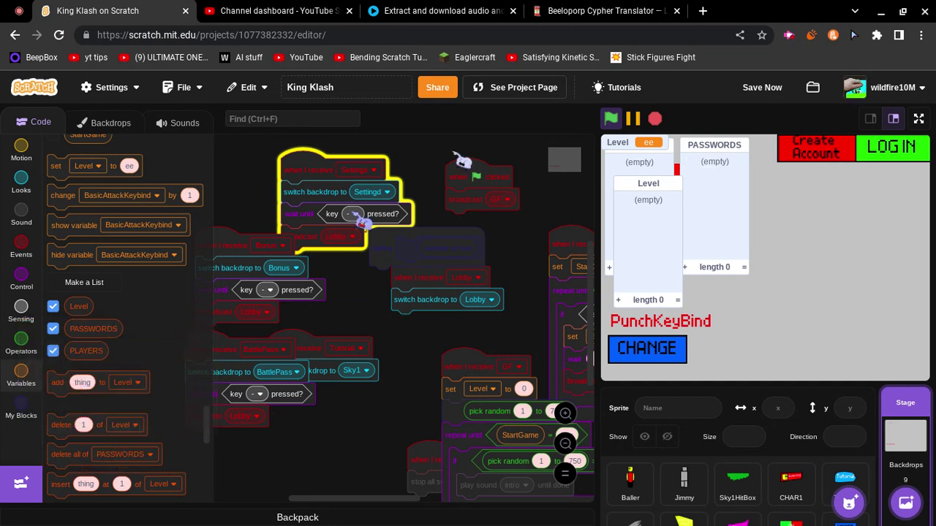
click(647, 348)
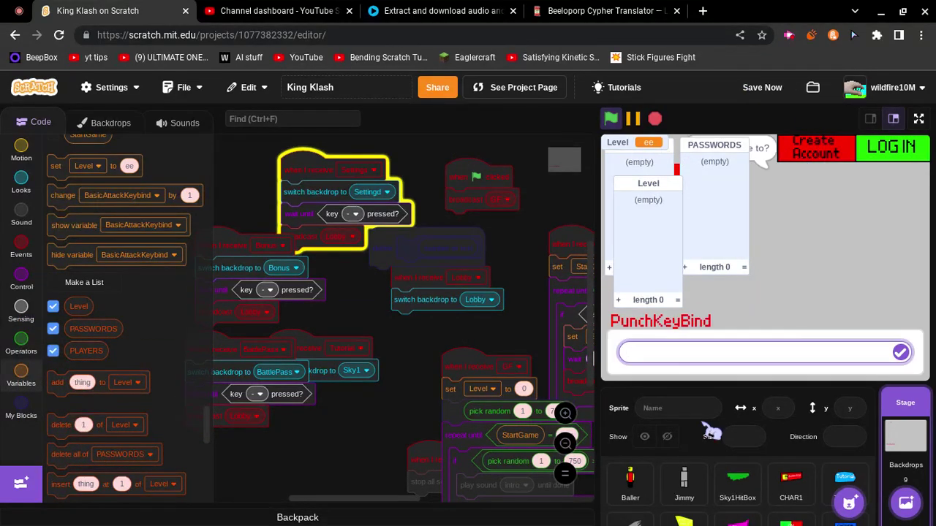
text(E)
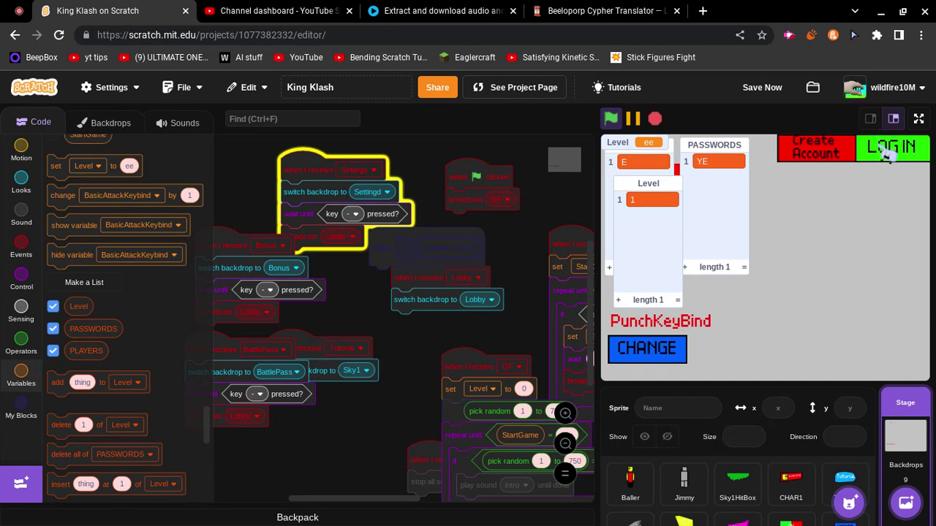
click(647, 349)
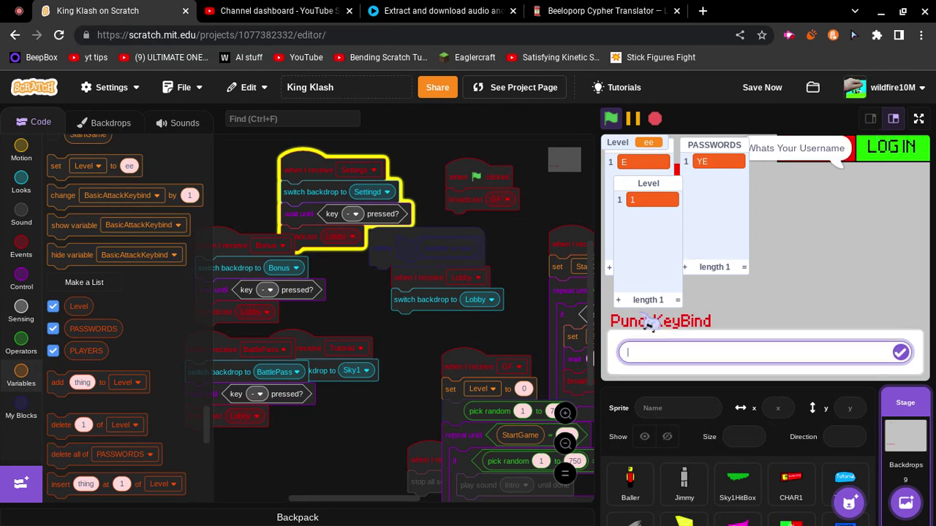
text(YE)
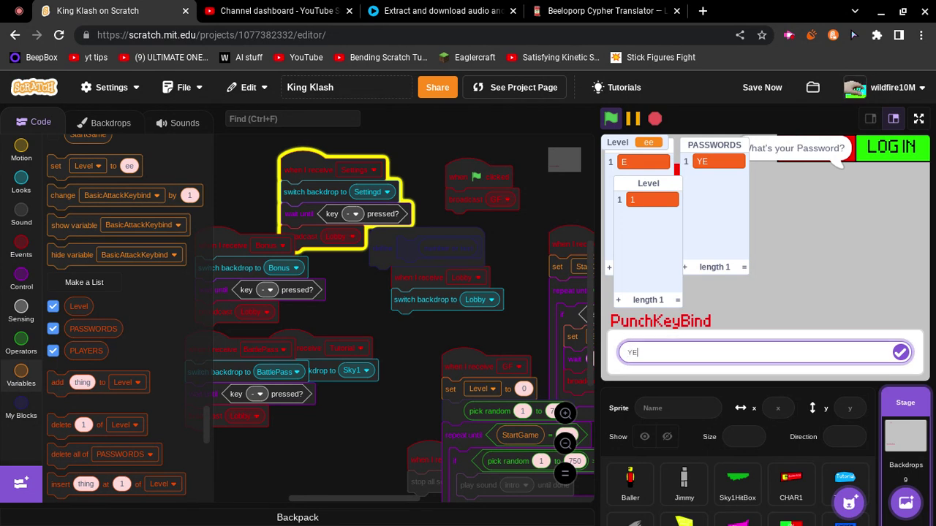
click(900, 351)
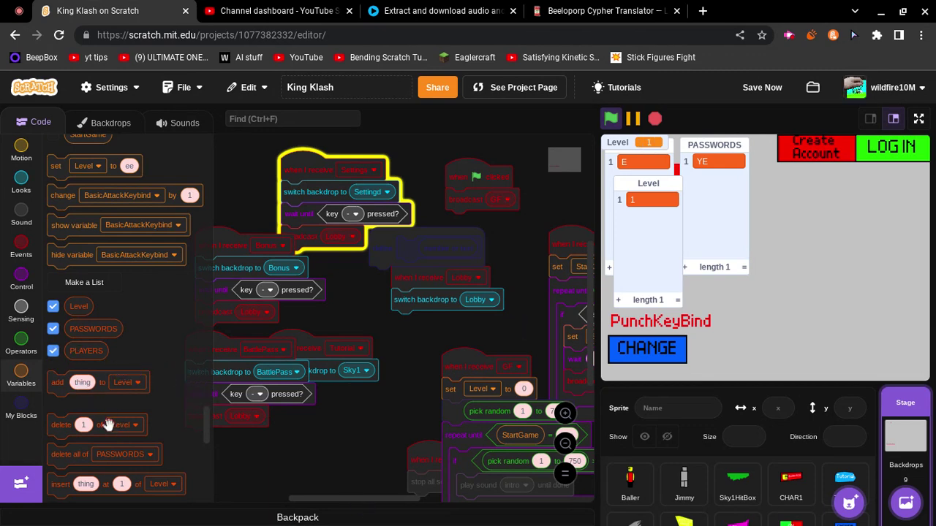
- Run 'delete all of PASSWORDS', then switch its dropdown to clear another list
click(70, 454)
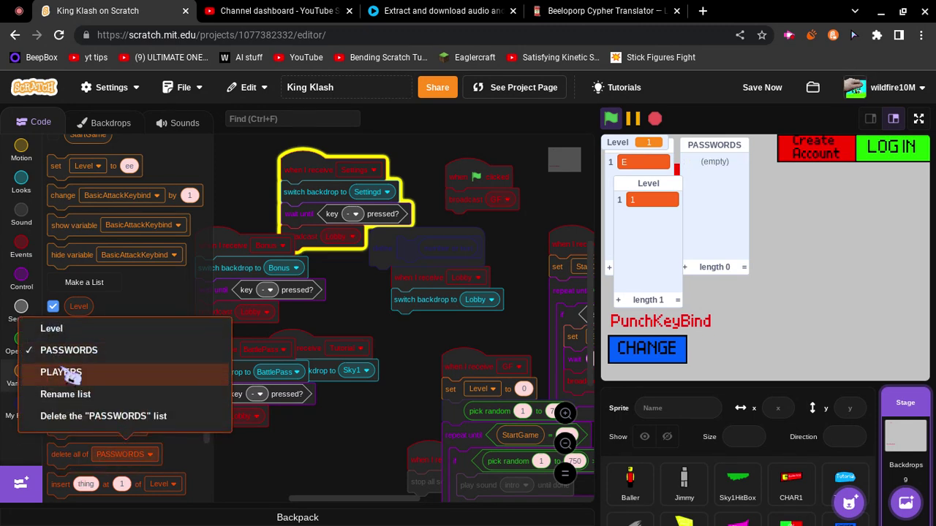
click(61, 372)
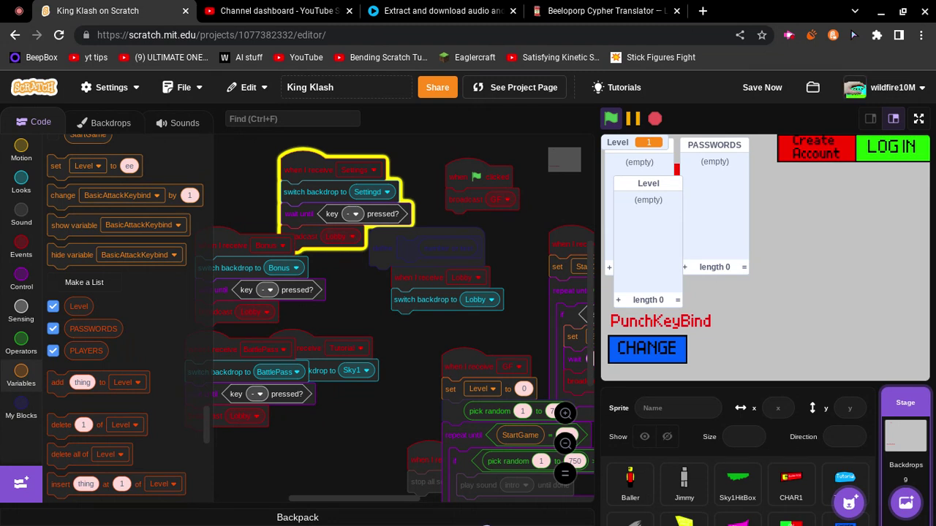
mouse_move(646, 349)
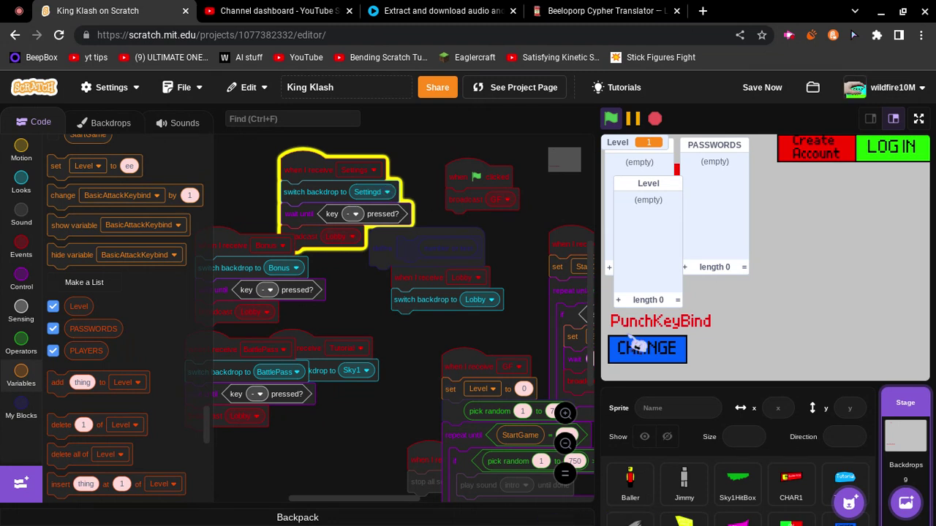
mouse_move(636, 348)
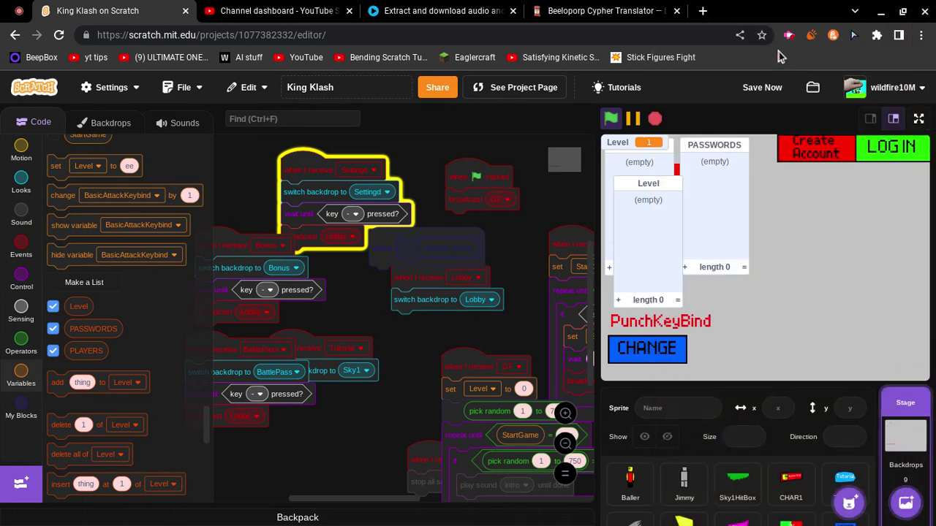
- Save the King Klash project with Save Now
click(762, 87)
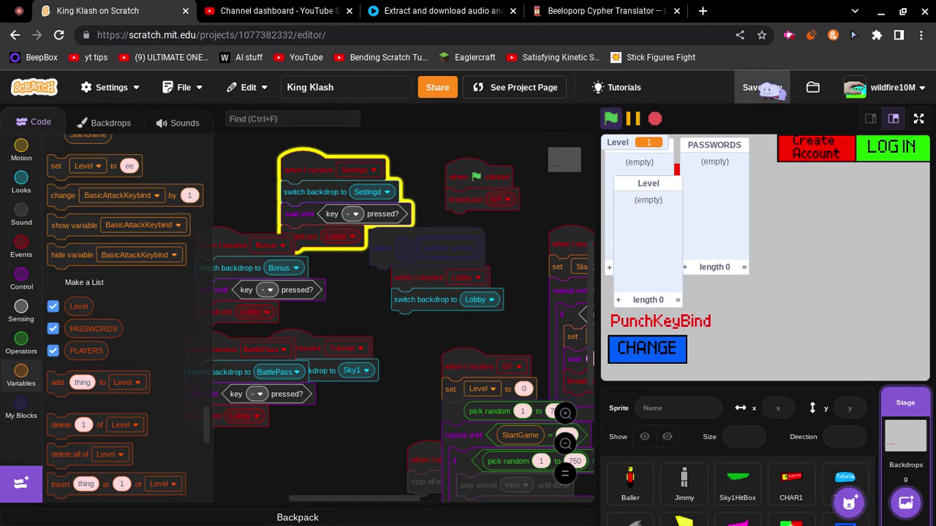
click(755, 88)
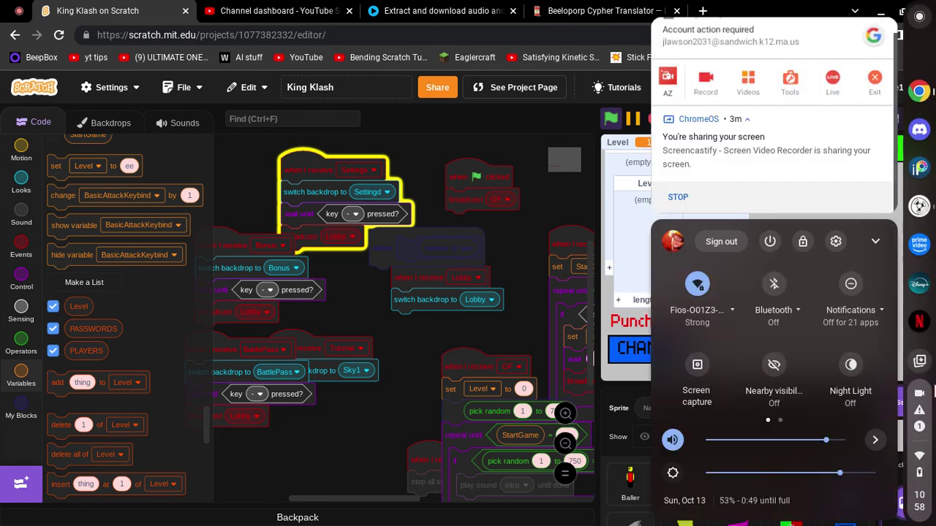
- Dismiss the ChromeOS quick settings panel to return to the Scratch editor
click(678, 196)
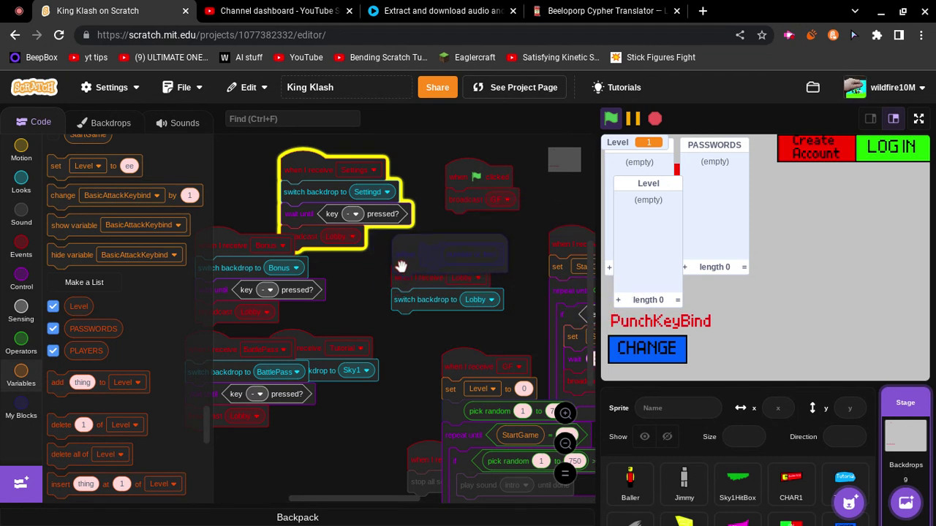
mouse_move(399, 263)
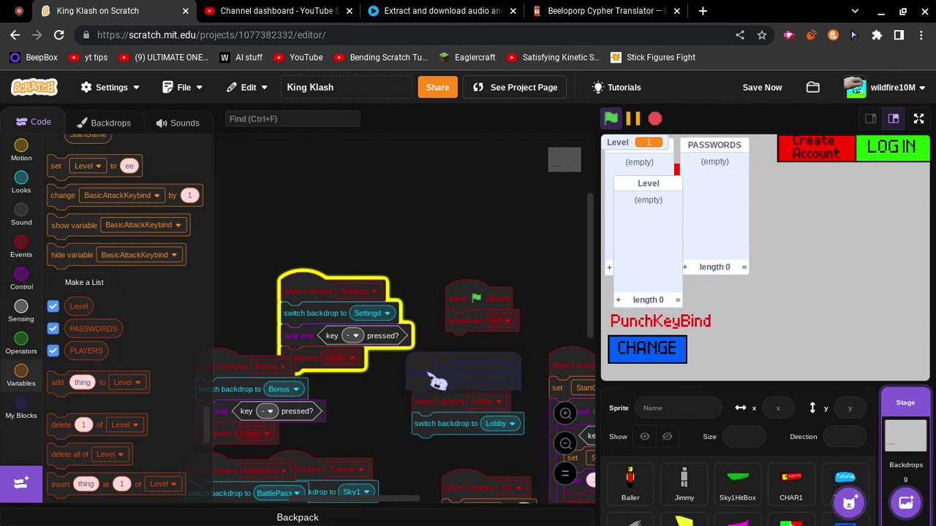
mouse_move(433, 379)
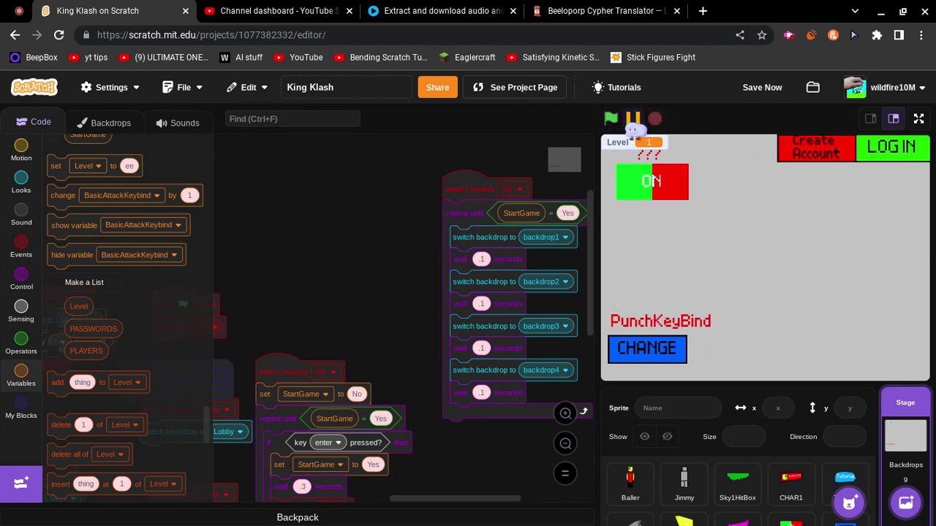
- Select the orange Sprite1 and rename it LVL1
click(611, 118)
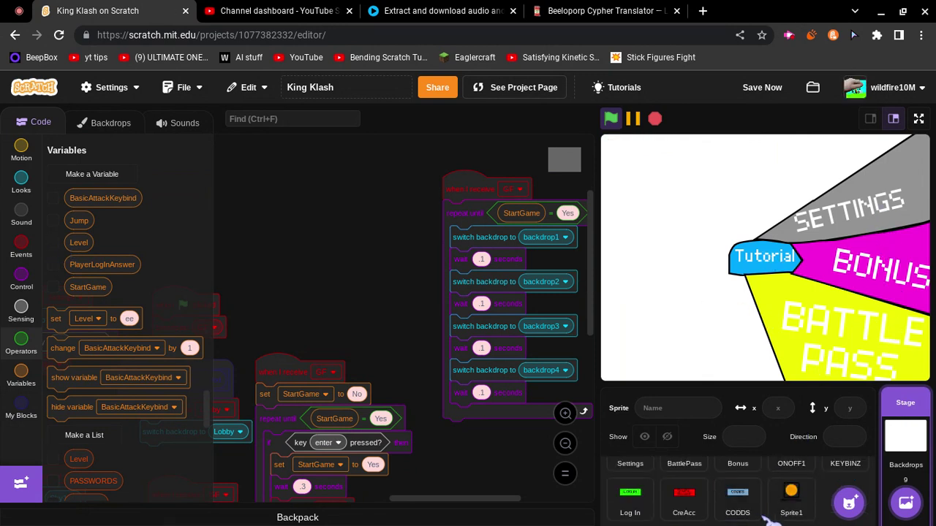
click(737, 501)
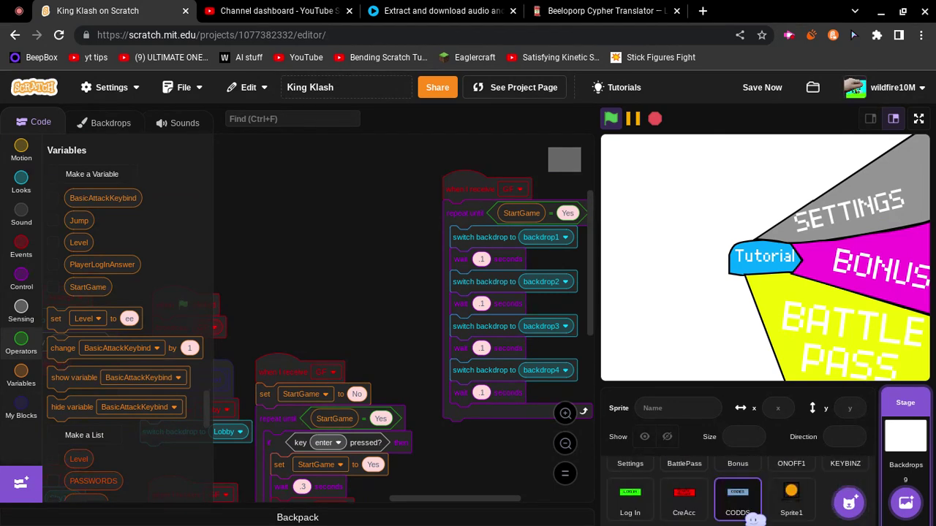
click(791, 501)
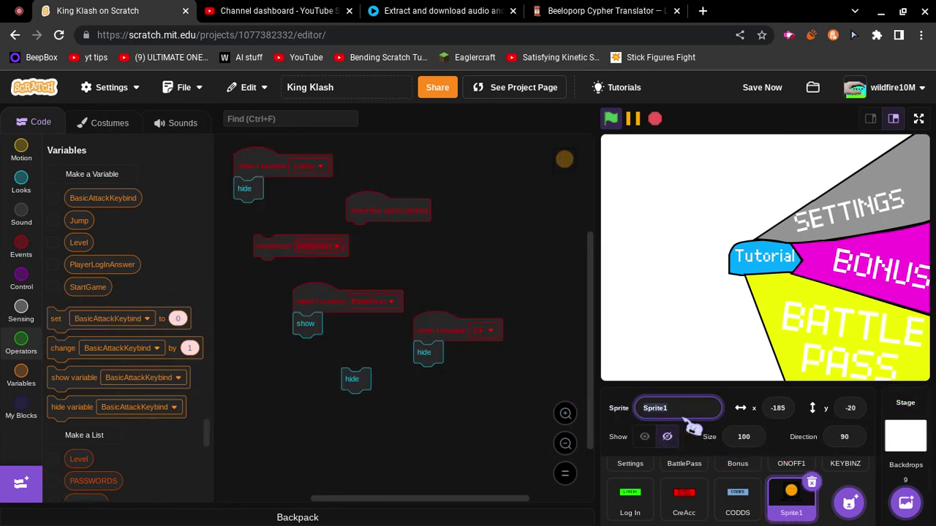
text(LVL1)
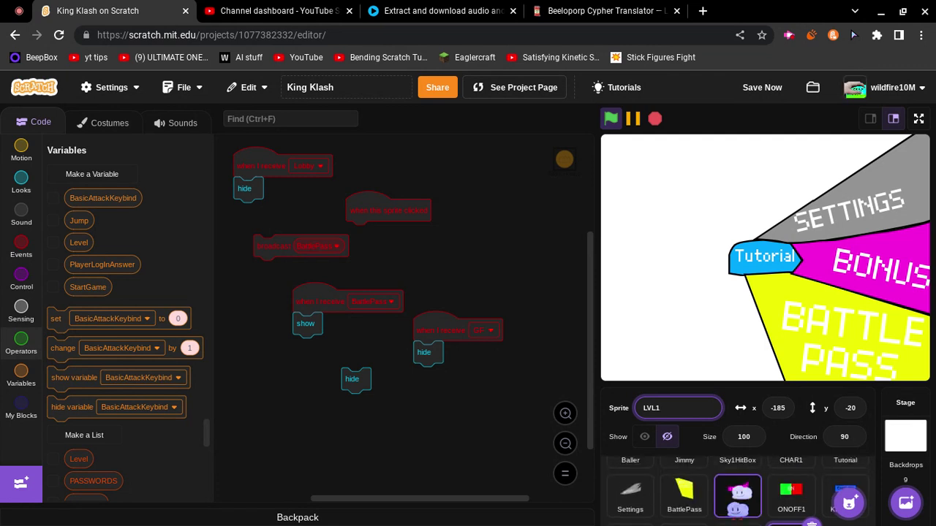
- Duplicate the Bonus sprite to create Bonus2
click(737, 495)
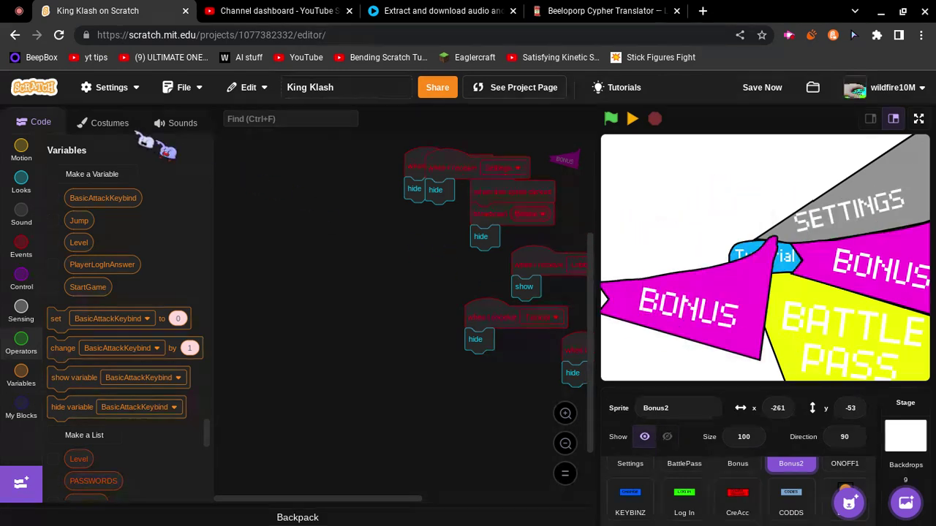
- In Bonus2's costume editor, drag the outline line's lower end point to a new spot
click(110, 123)
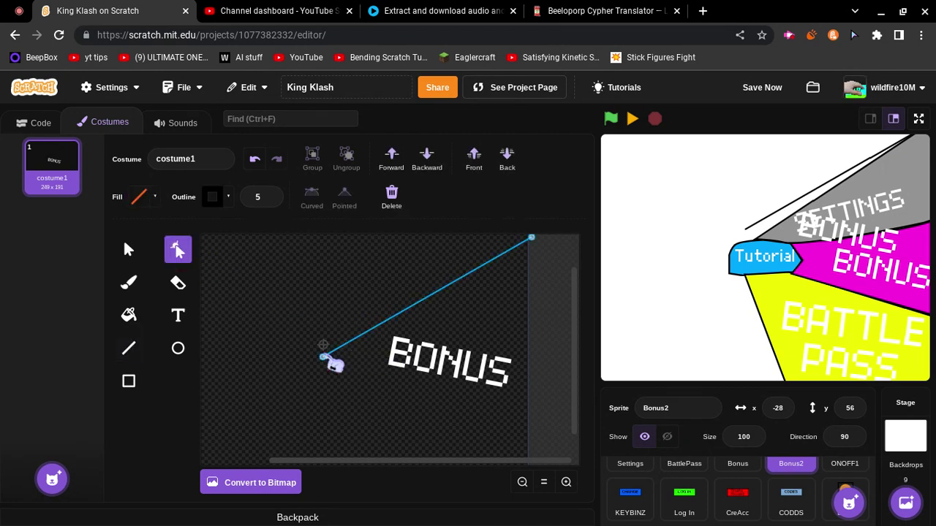
drag(324, 357, 331, 366)
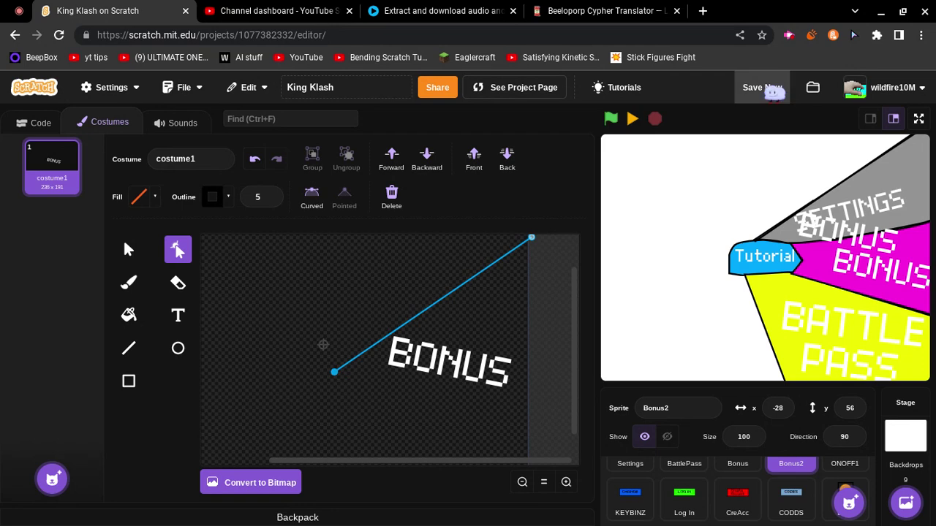
click(756, 87)
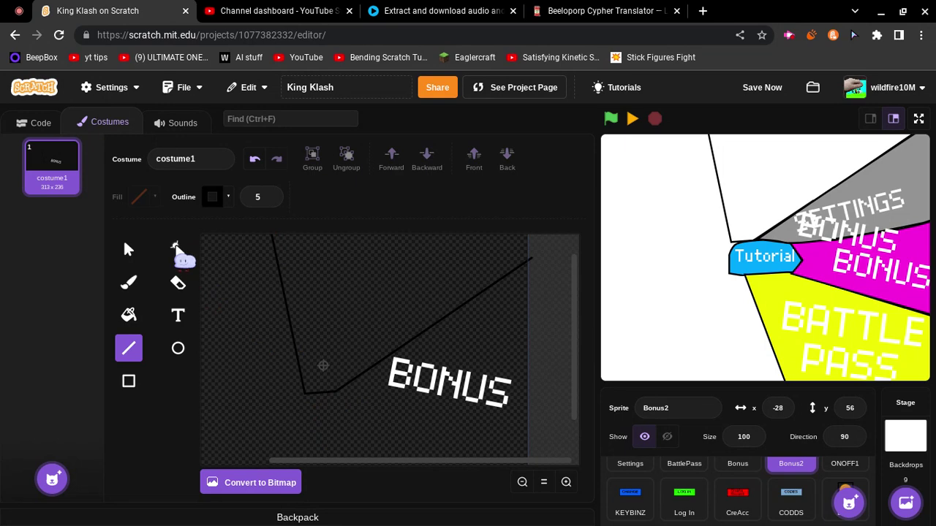
- Move the outline's top point right and draw the edge that closes the triangle
click(177, 249)
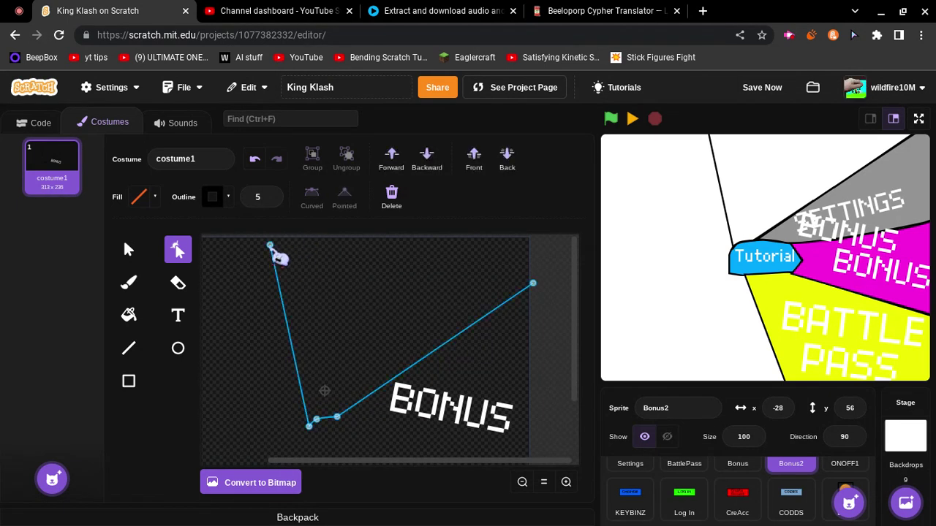
drag(271, 246, 344, 235)
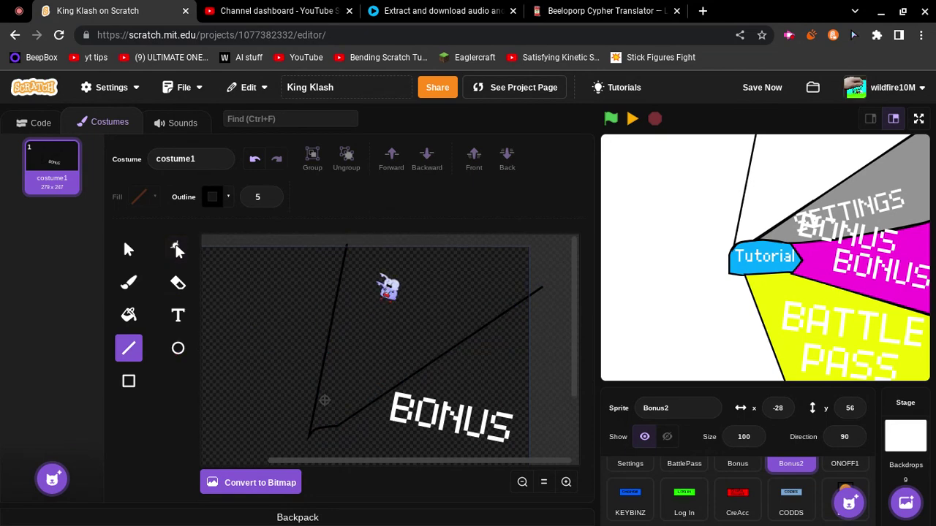
drag(347, 245, 544, 296)
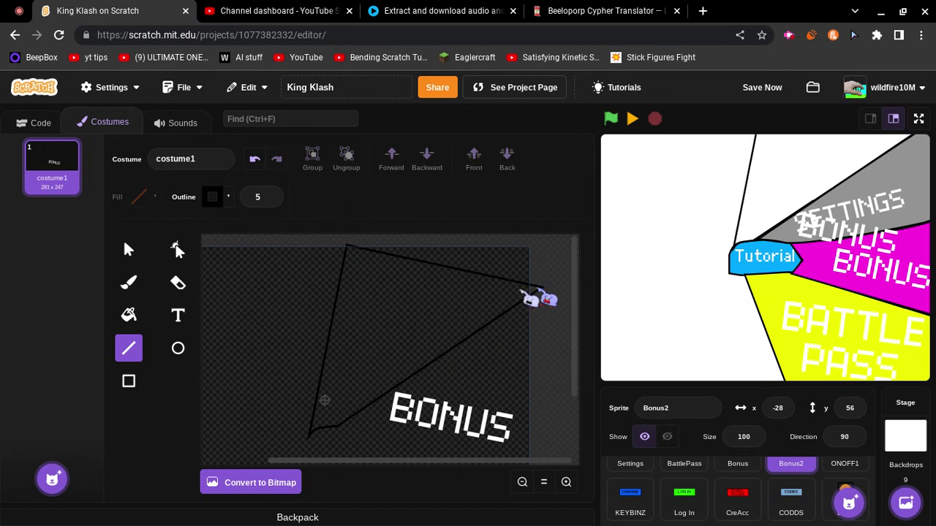
click(128, 315)
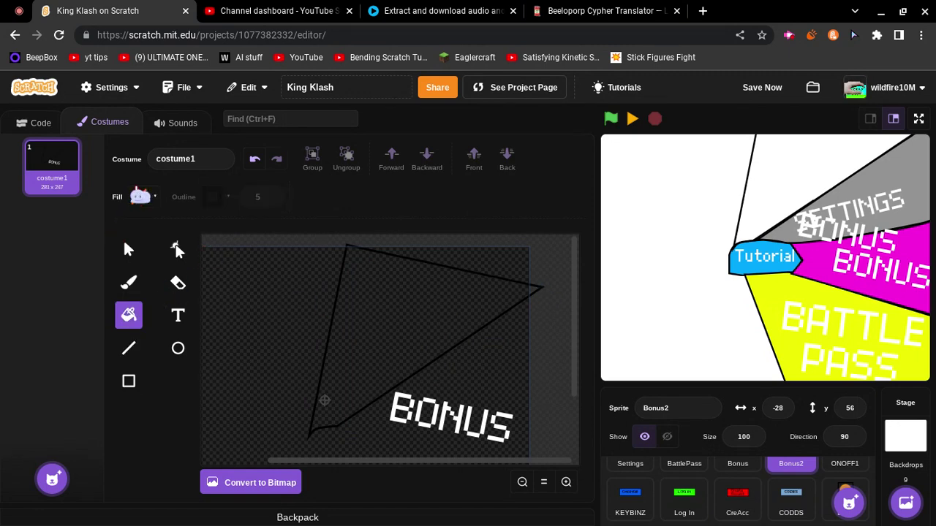
- Fill the triangle bright green and start moving the BONUS text onto it
click(139, 195)
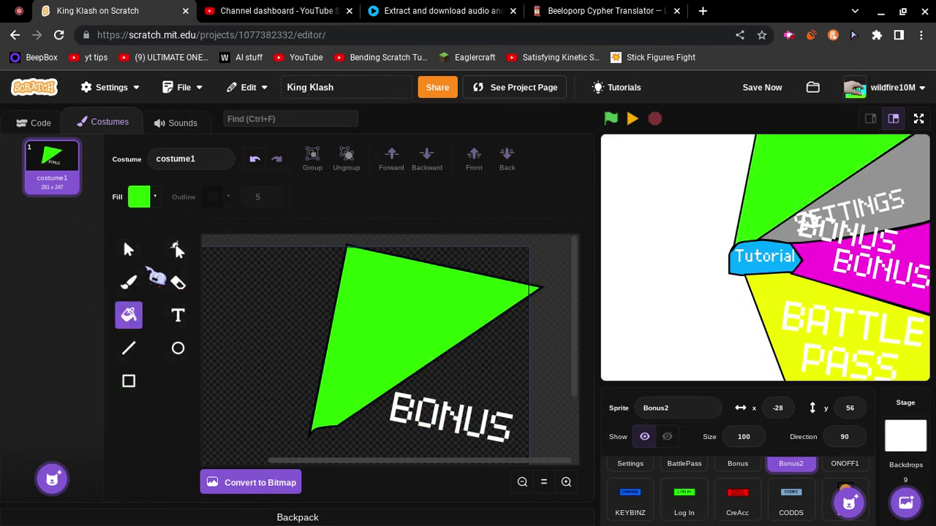
click(128, 250)
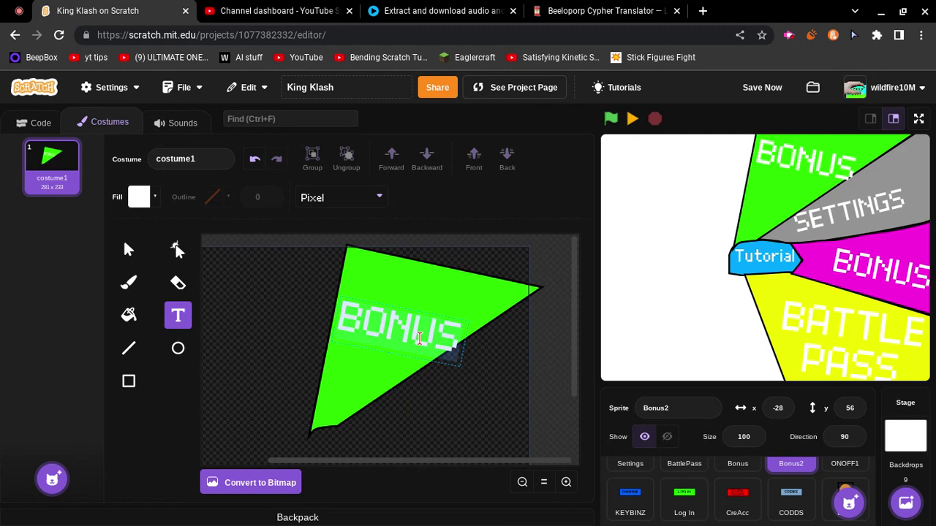
- Type SHOP as the Bonus2 wedge's label and save the King Klash project
text(SHOO)
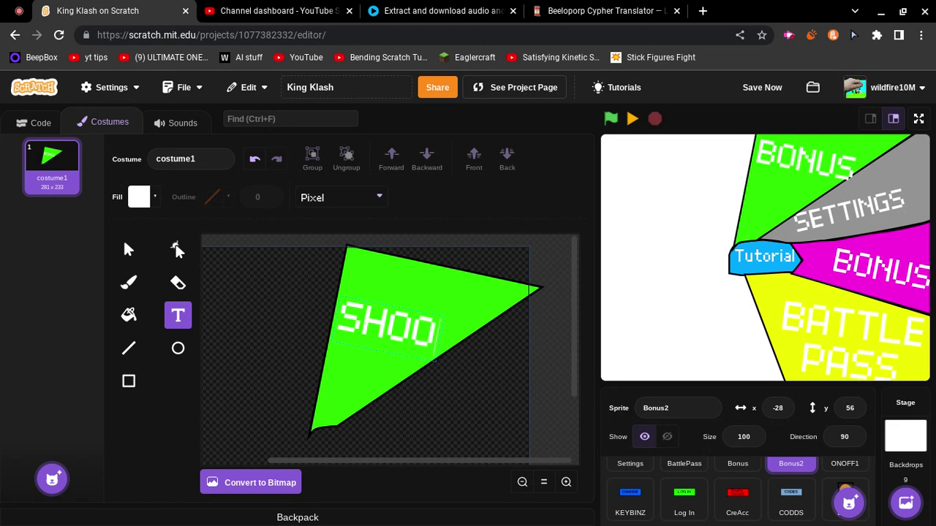
text(P)
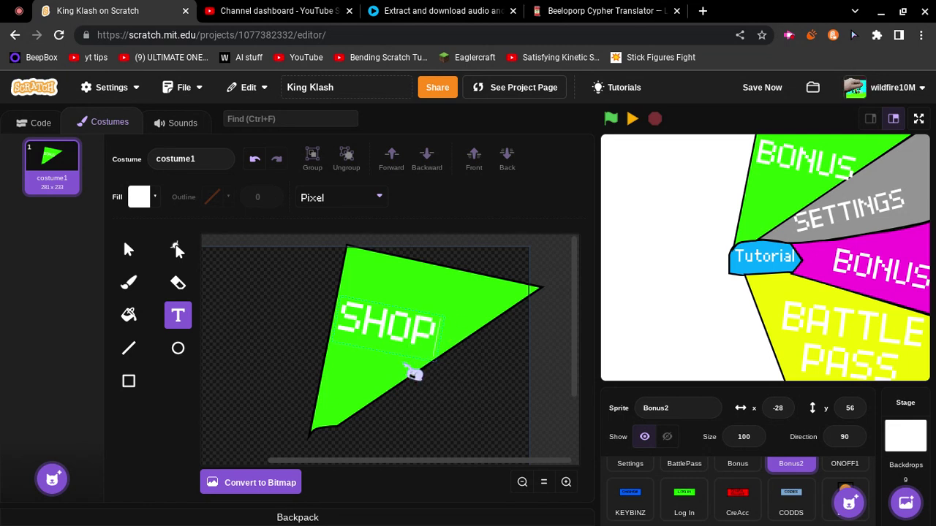
click(387, 331)
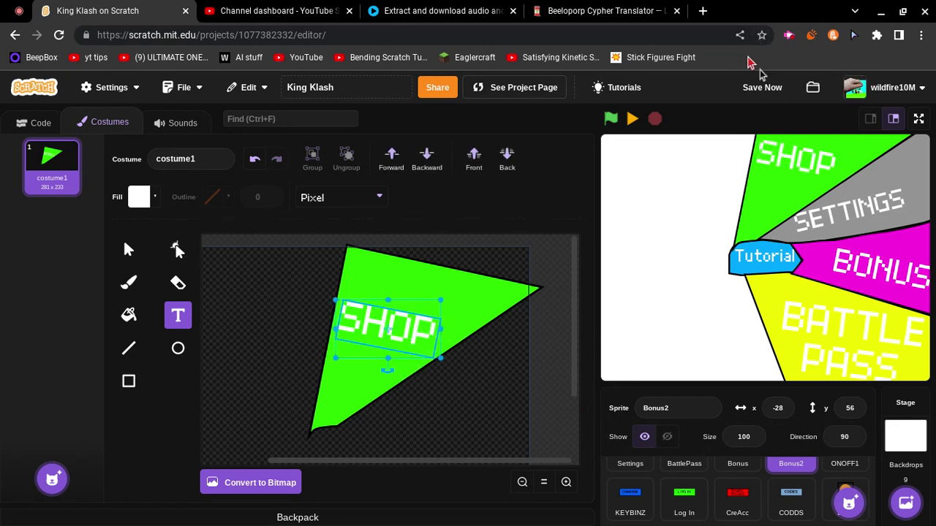
click(762, 87)
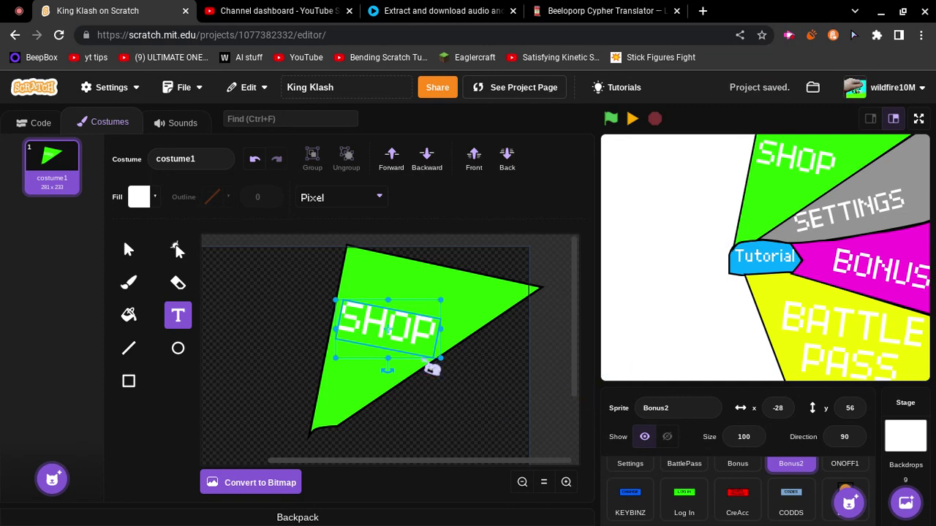
mouse_move(459, 391)
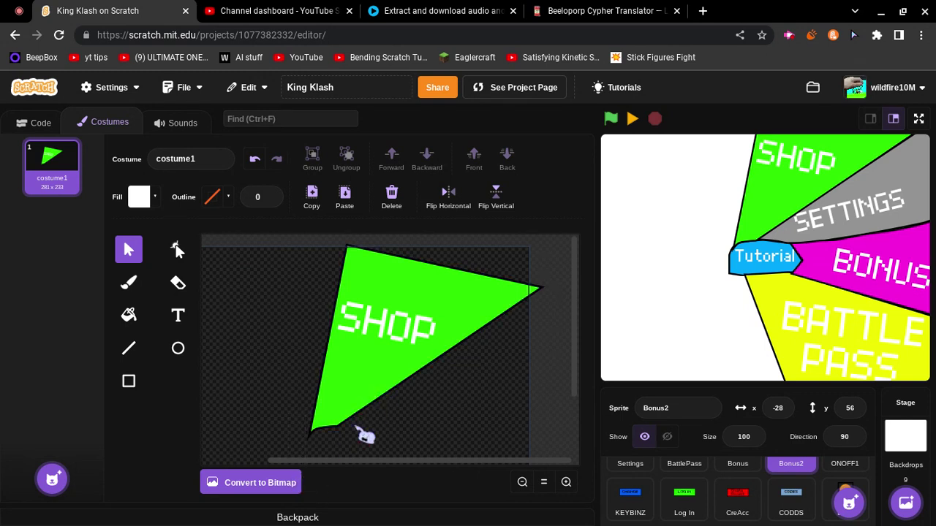
click(683, 499)
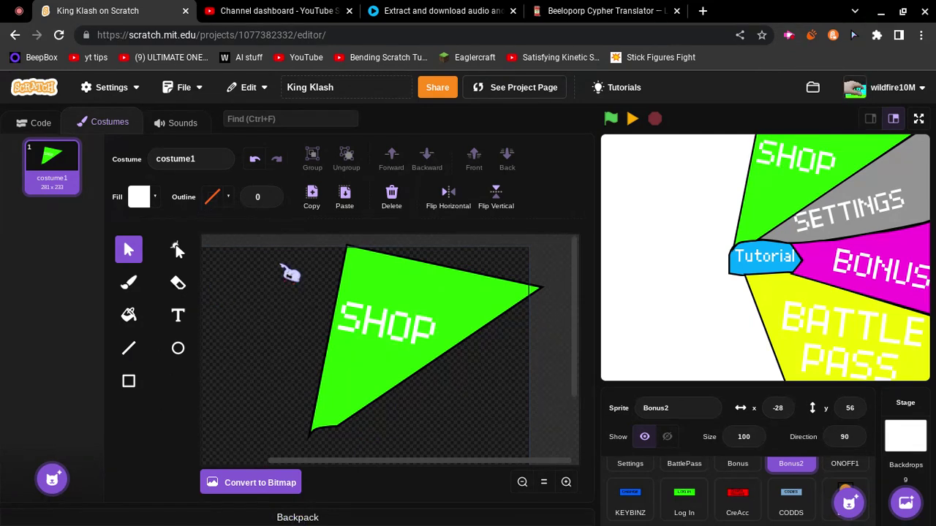
mouse_move(221, 248)
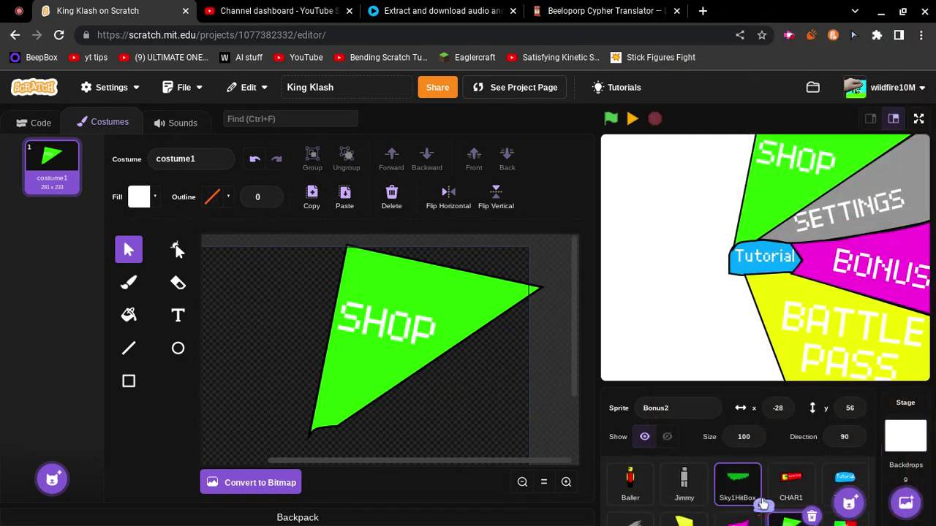
click(683, 484)
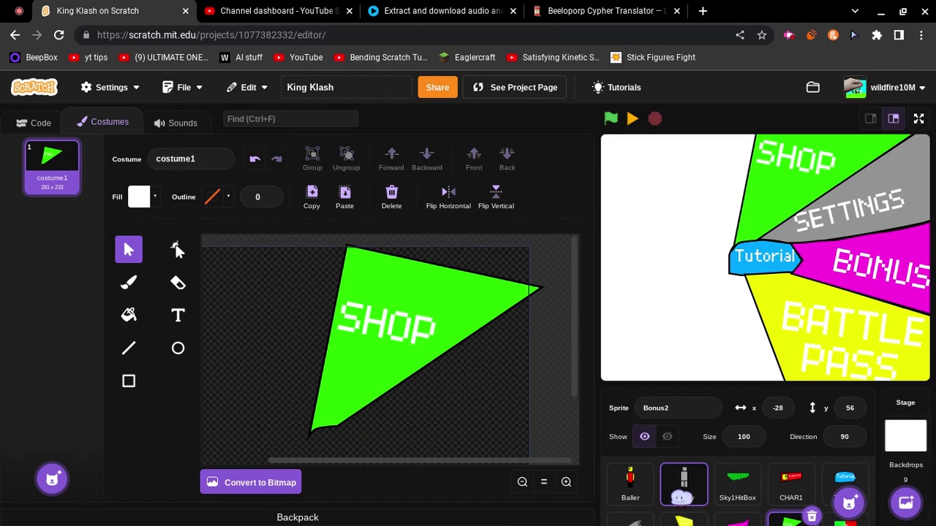